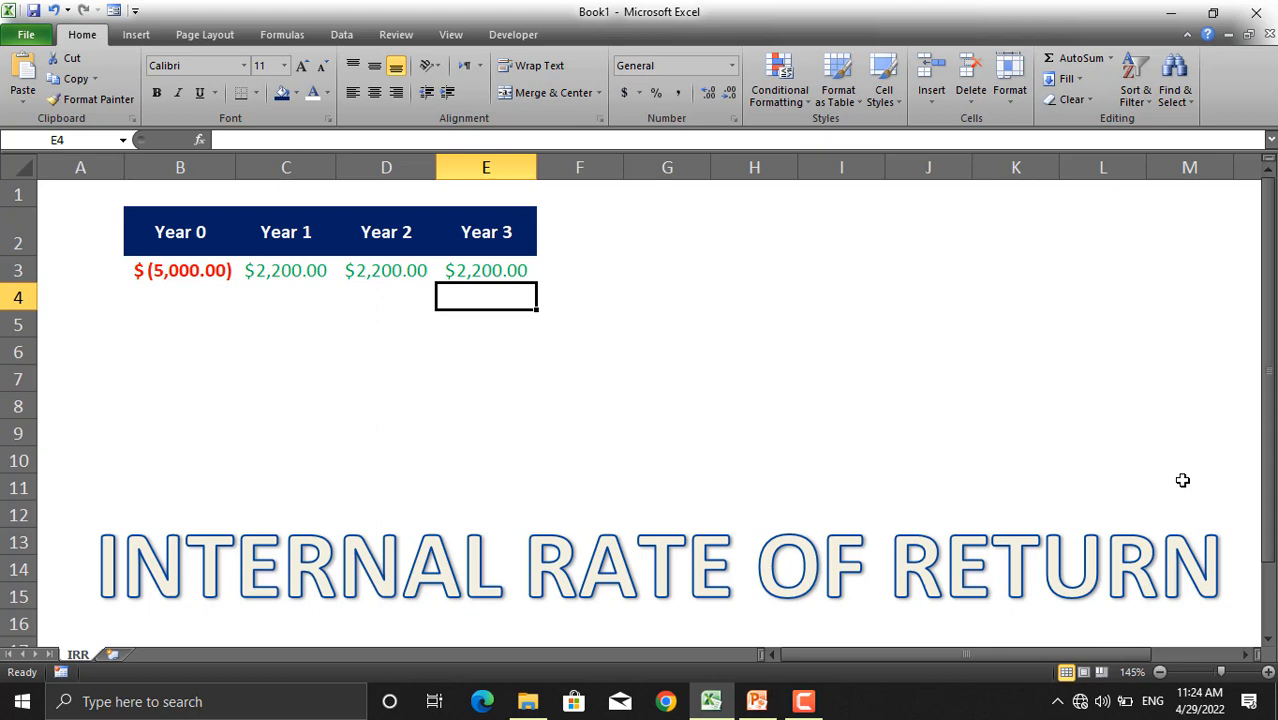
{"action": "mouse_move", "coordinate": [520, 352]}
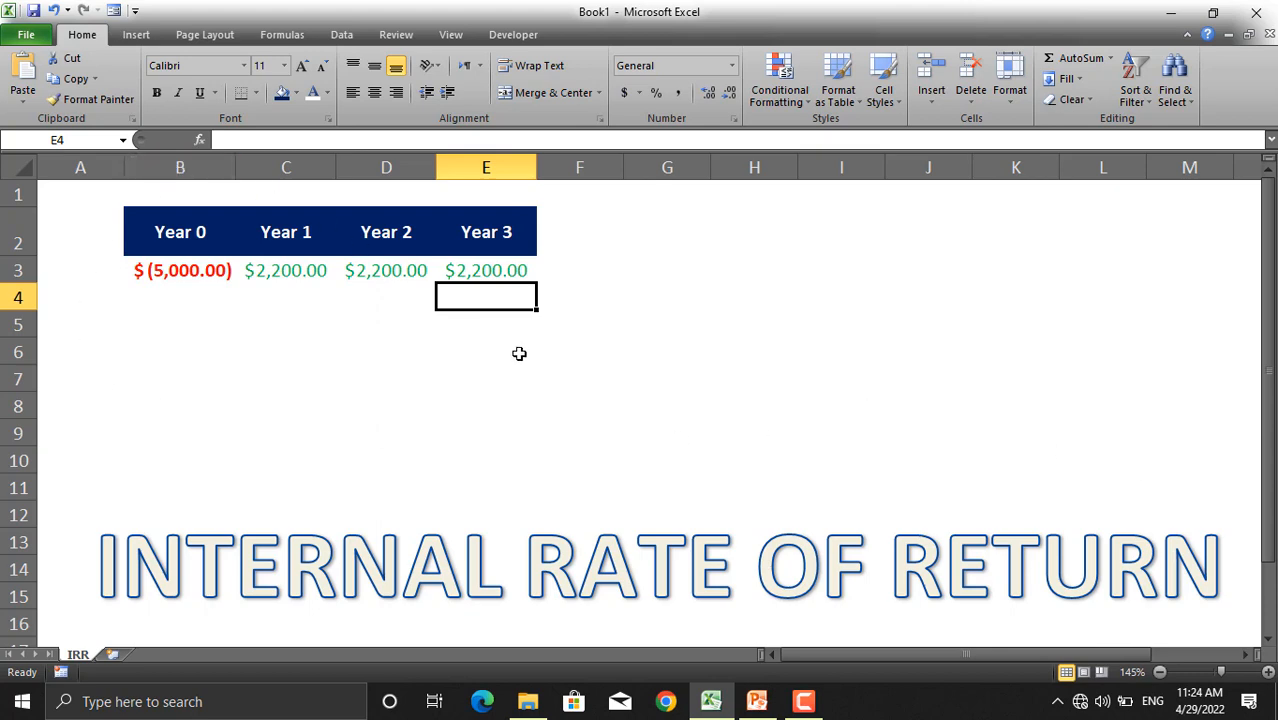
{"action": "mouse_move", "coordinate": [412, 266]}
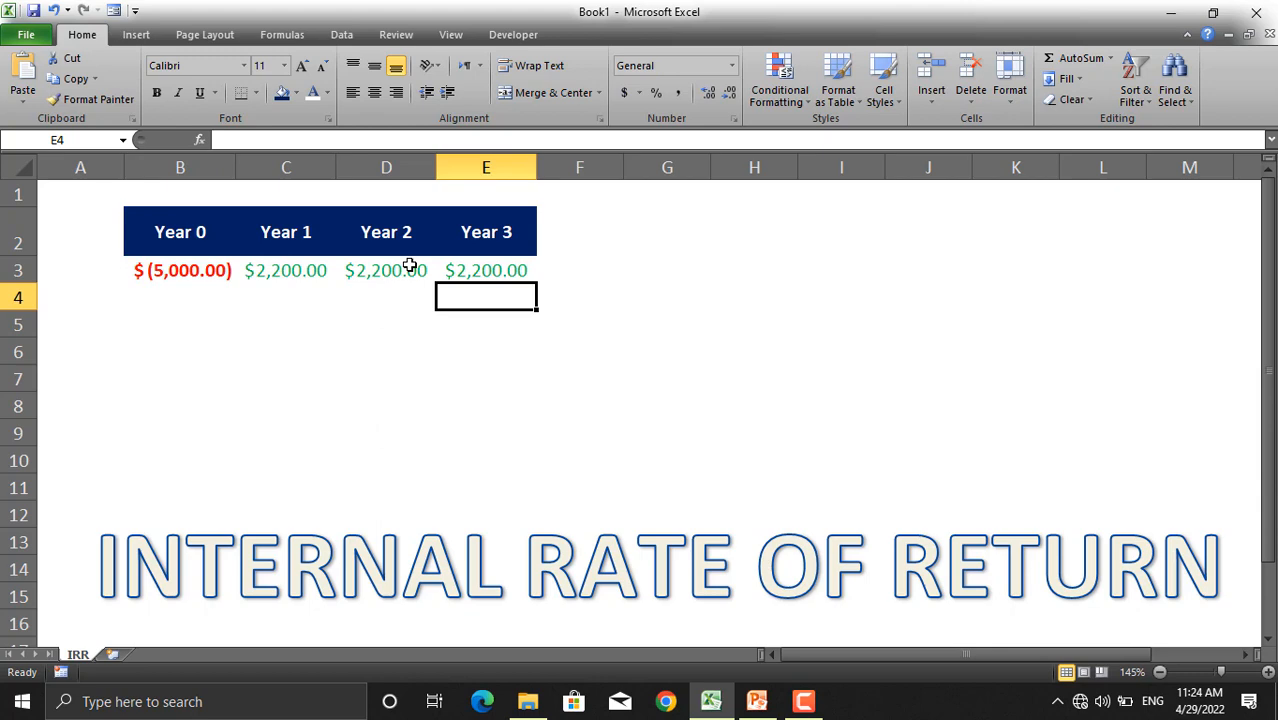
{"action": "mouse_move", "coordinate": [180, 244]}
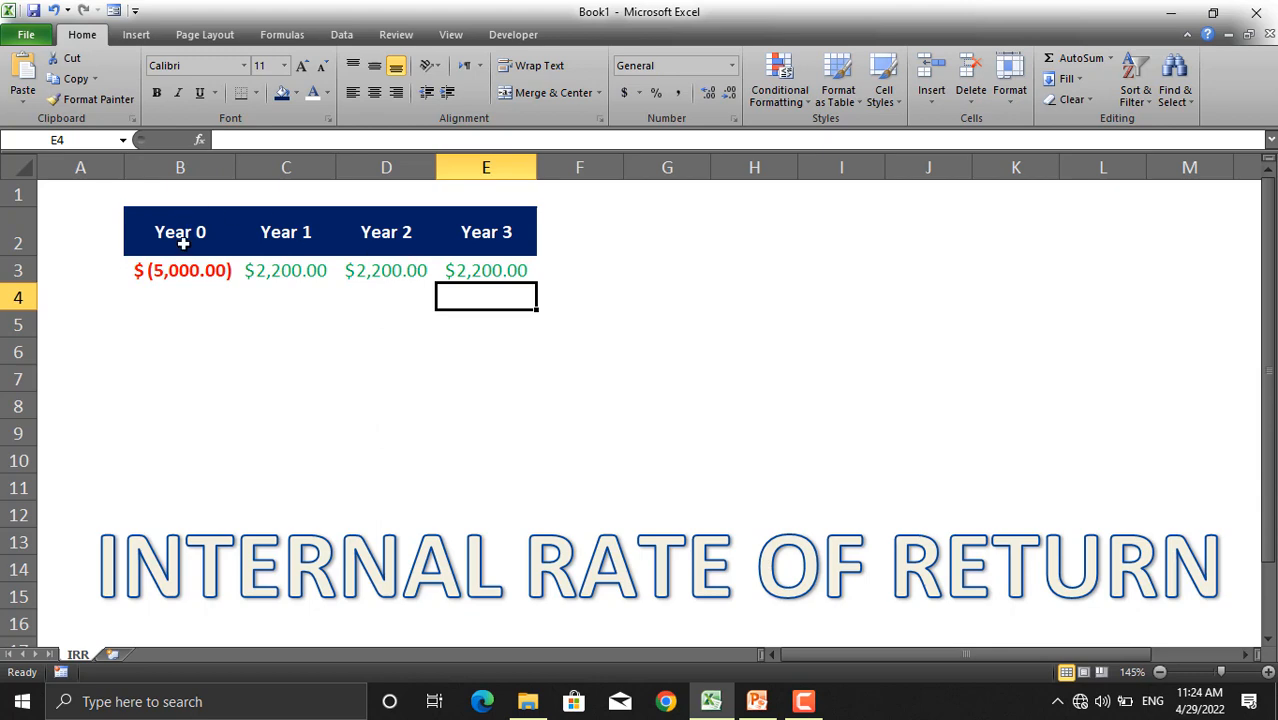
{"action": "mouse_move", "coordinate": [172, 296]}
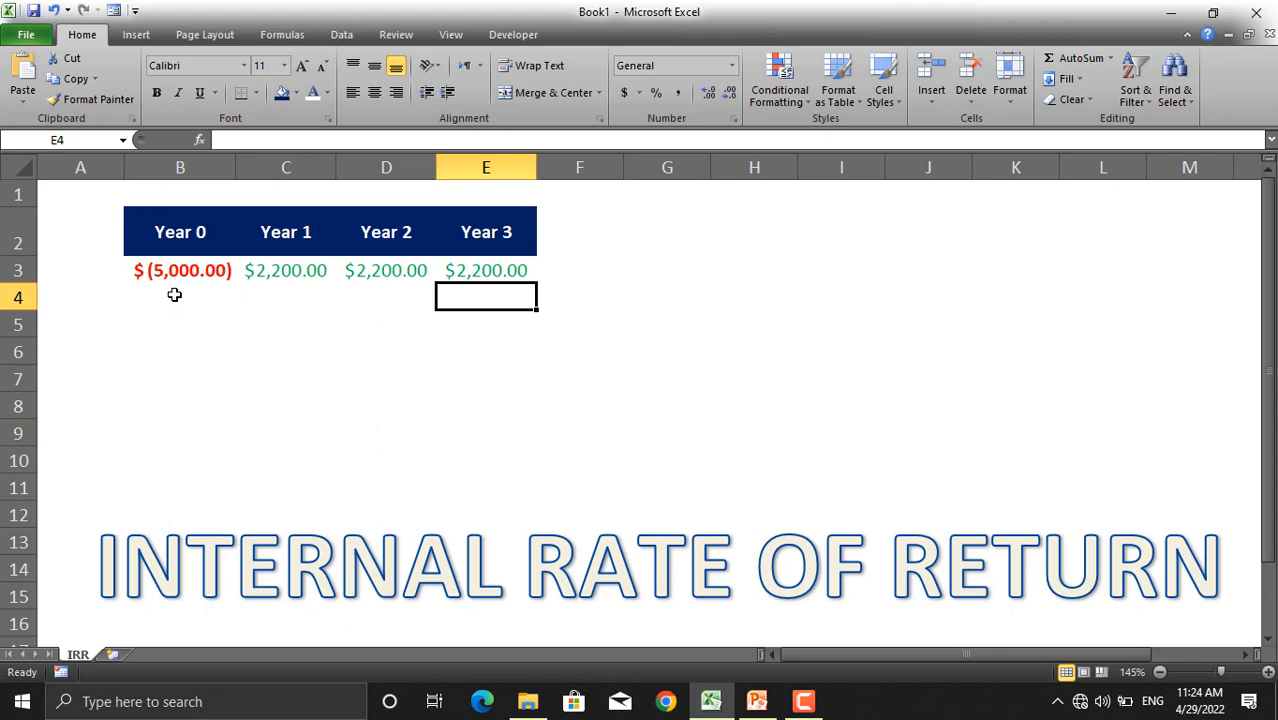
{"action": "mouse_move", "coordinate": [180, 280]}
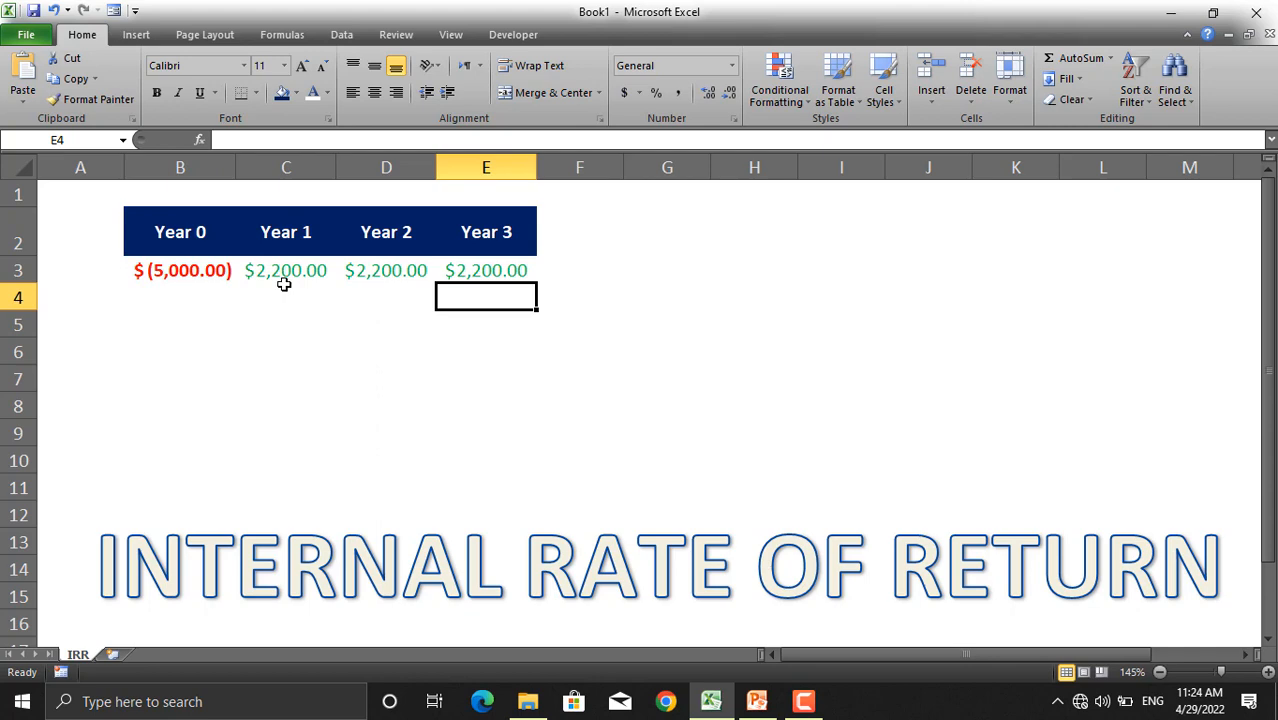
{"action": "mouse_move", "coordinate": [294, 292]}
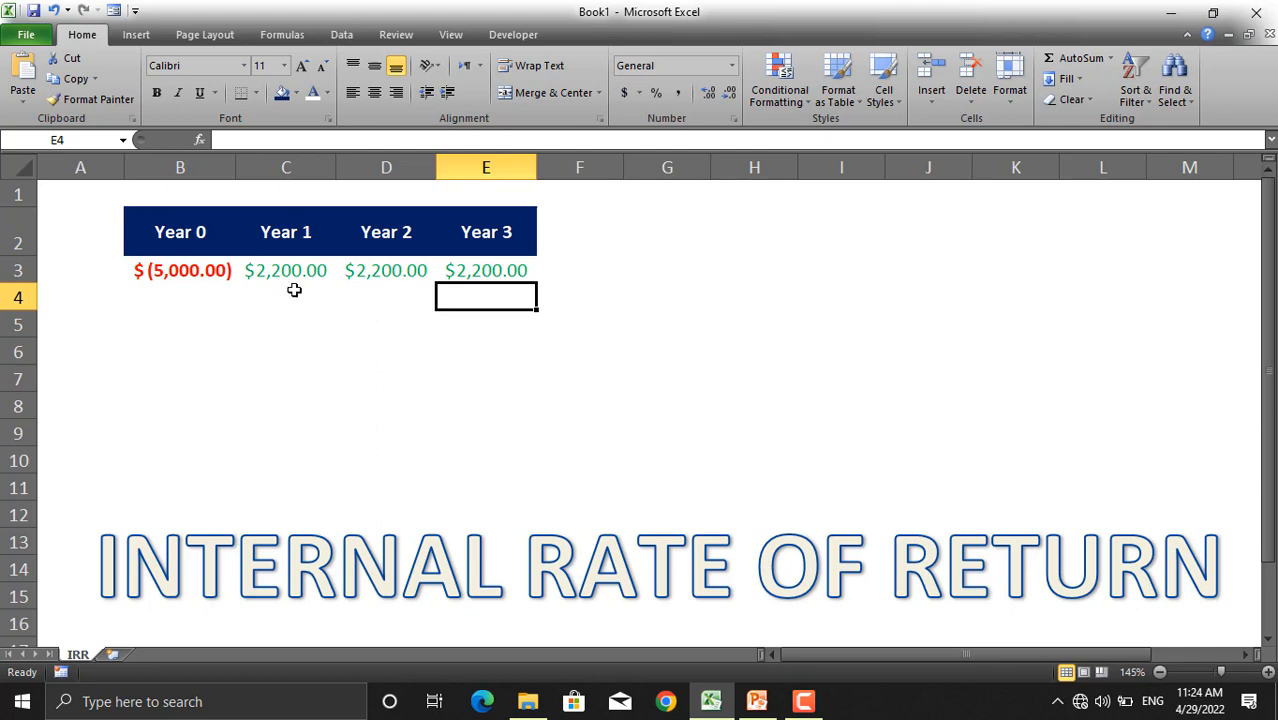
{"action": "mouse_move", "coordinate": [392, 278]}
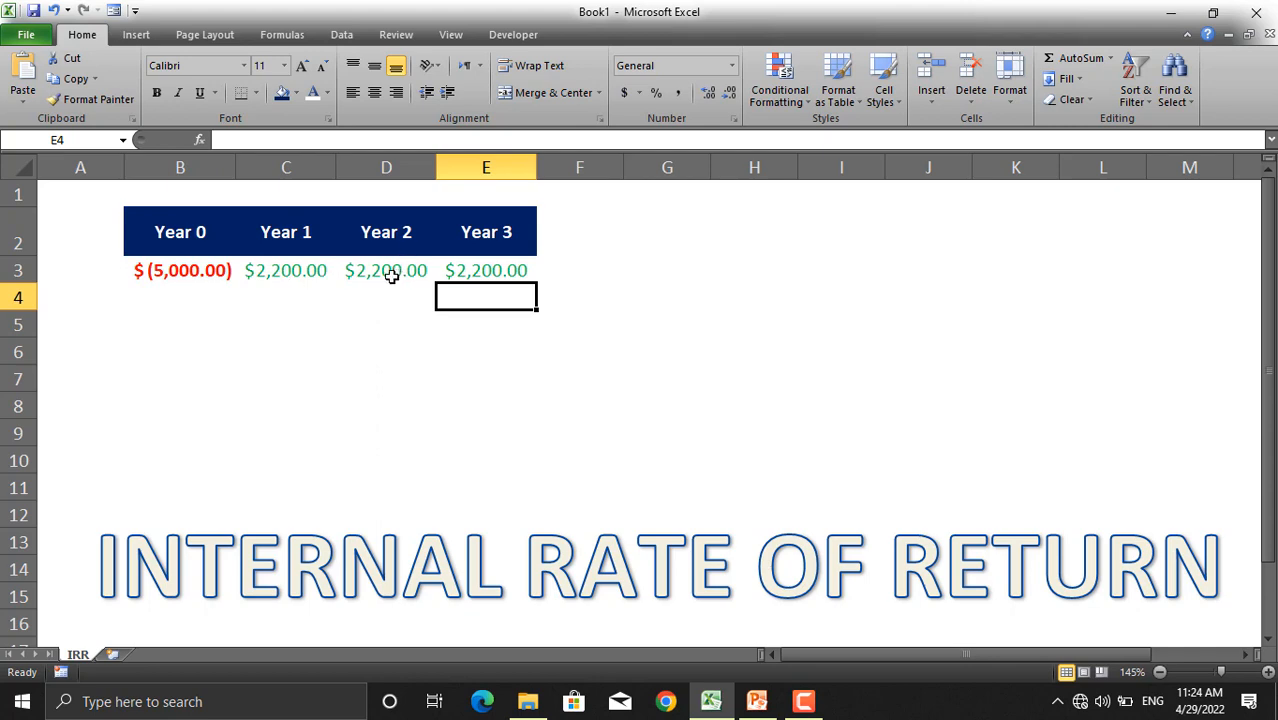
{"action": "mouse_move", "coordinate": [468, 296]}
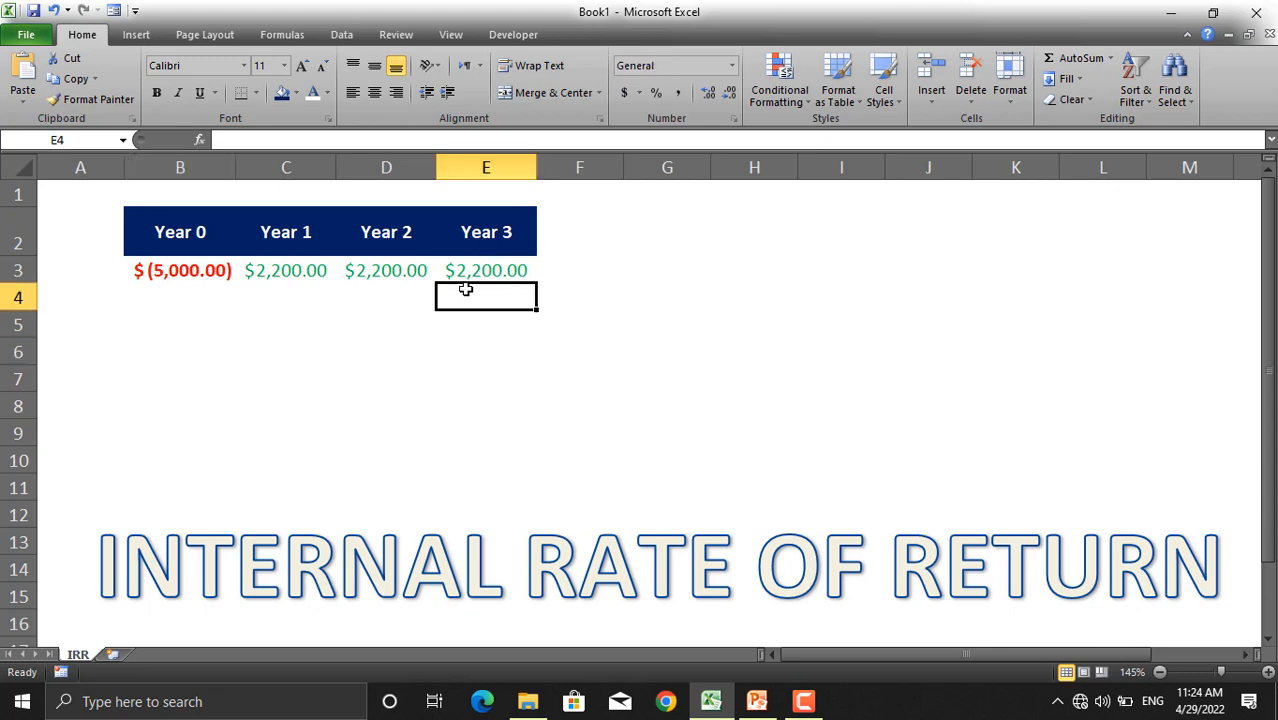
Step: Enter =IRR(B3:E3) in B7, returning about 15% for the Year 0–3 cash flows
{"action": "left_click", "coordinate": [164, 378]}
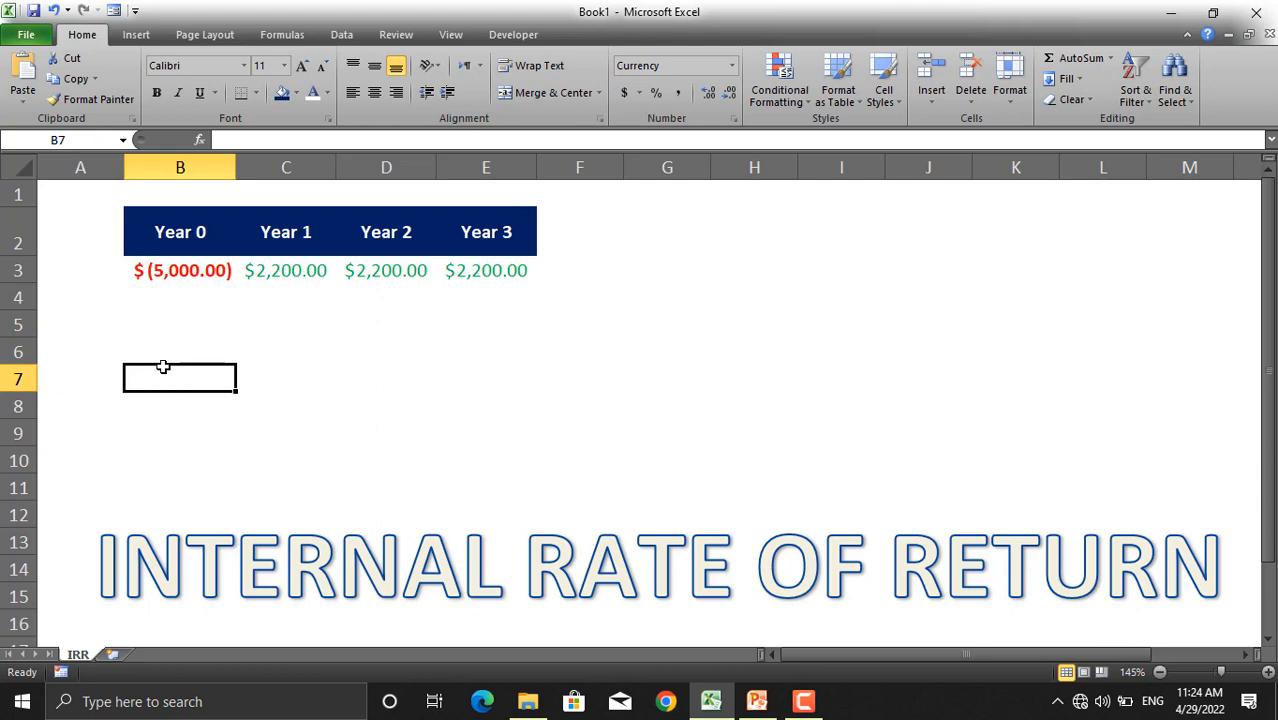
{"action": "type", "text": "=I"}
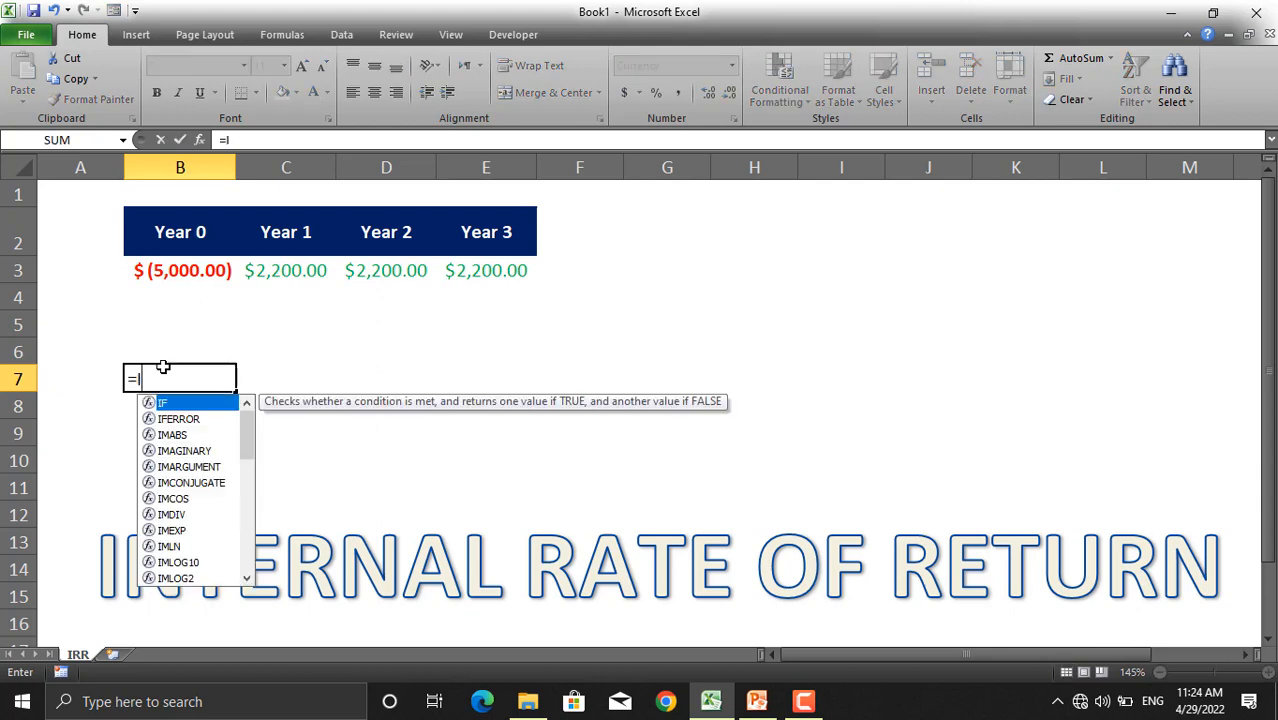
{"action": "type", "text": "RR"}
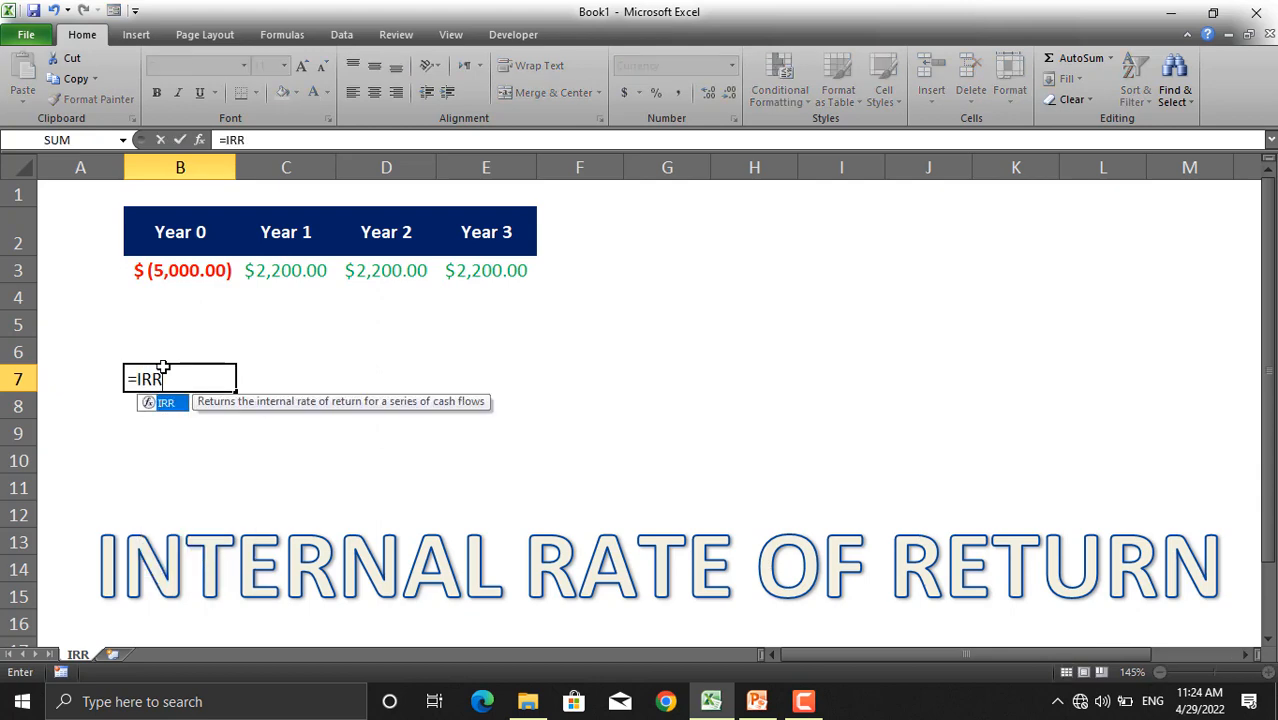
{"action": "type", "text": "("}
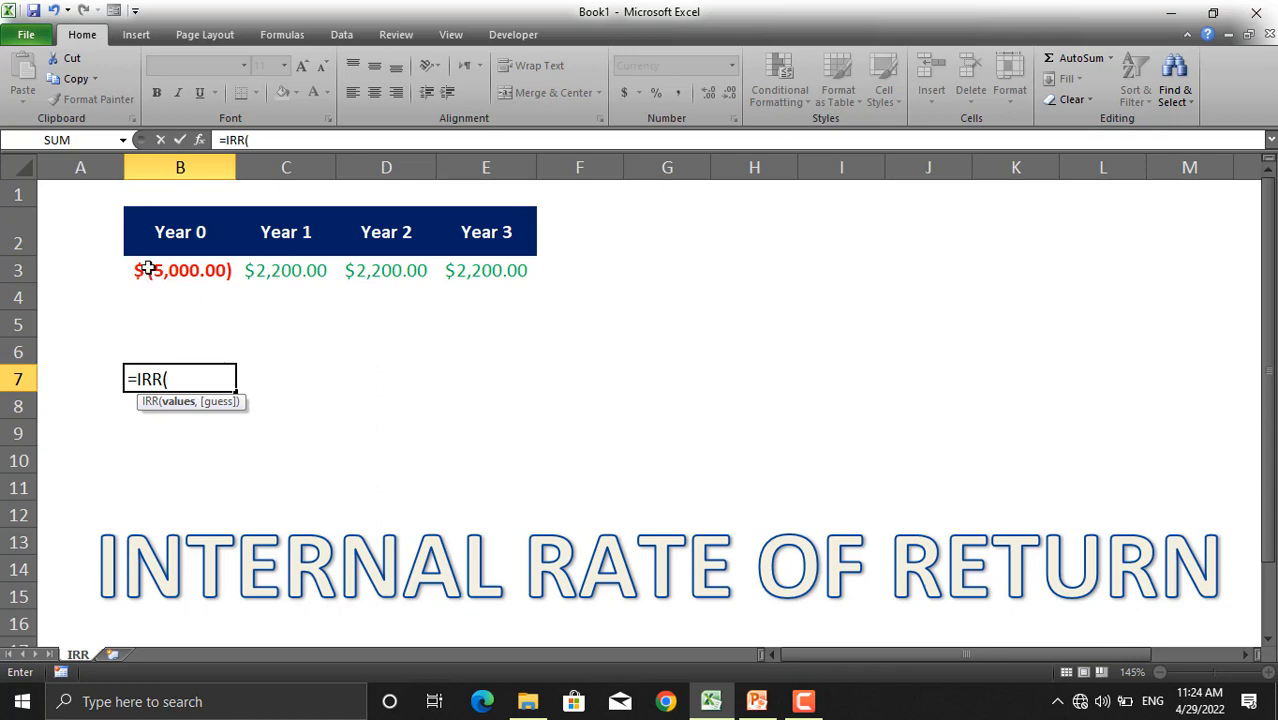
{"action": "left_click_drag", "start_coordinate": [180, 270], "coordinate": [486, 270]}
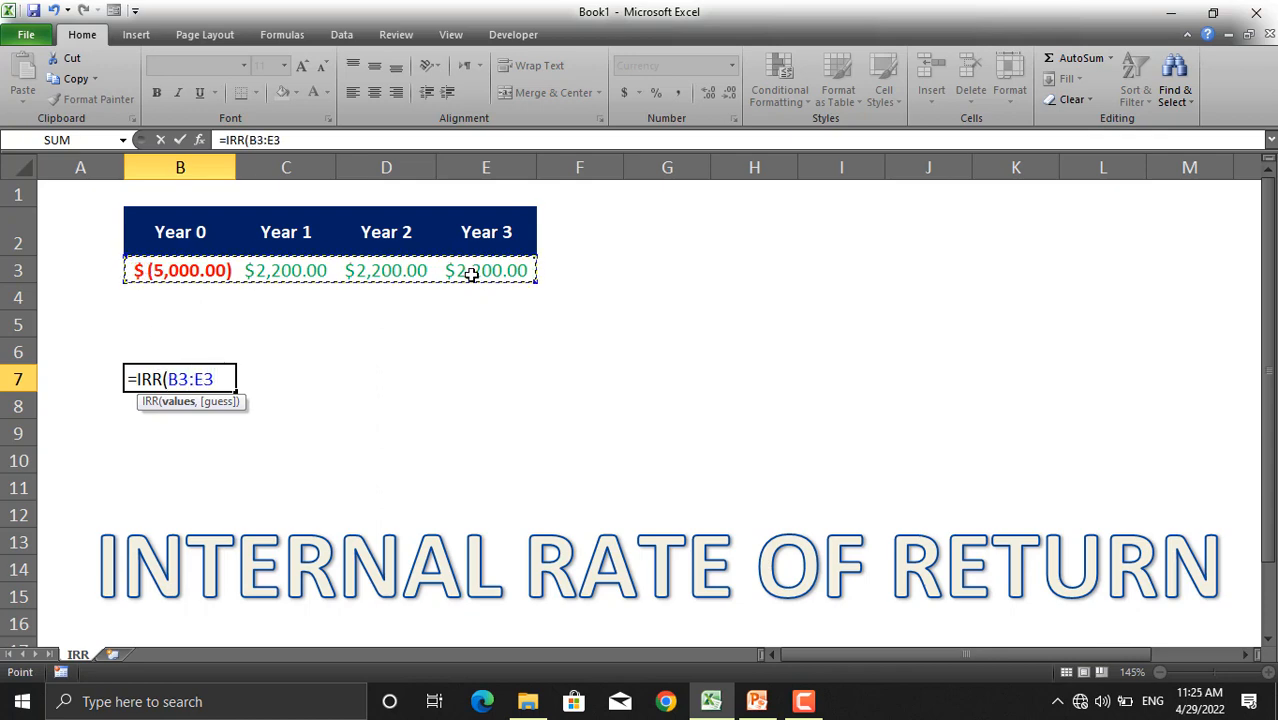
{"action": "mouse_move", "coordinate": [224, 414]}
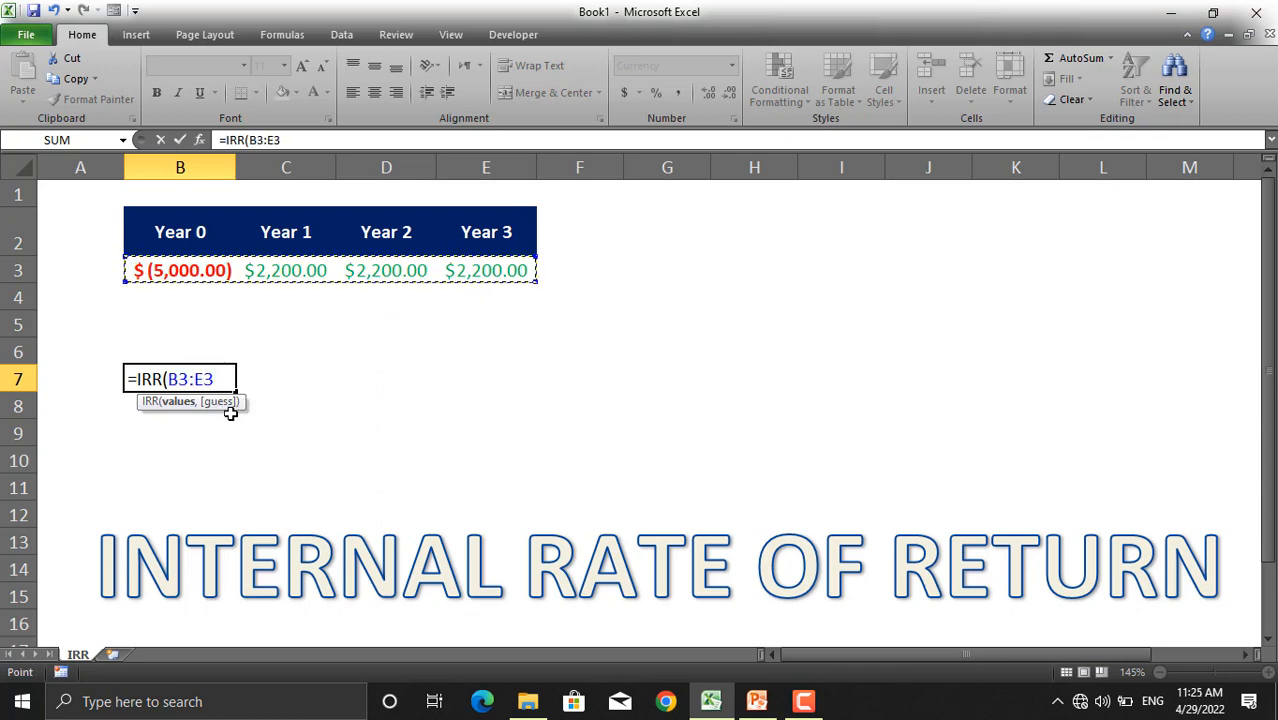
{"action": "mouse_move", "coordinate": [232, 410]}
{"action": "type", "text": ")"}
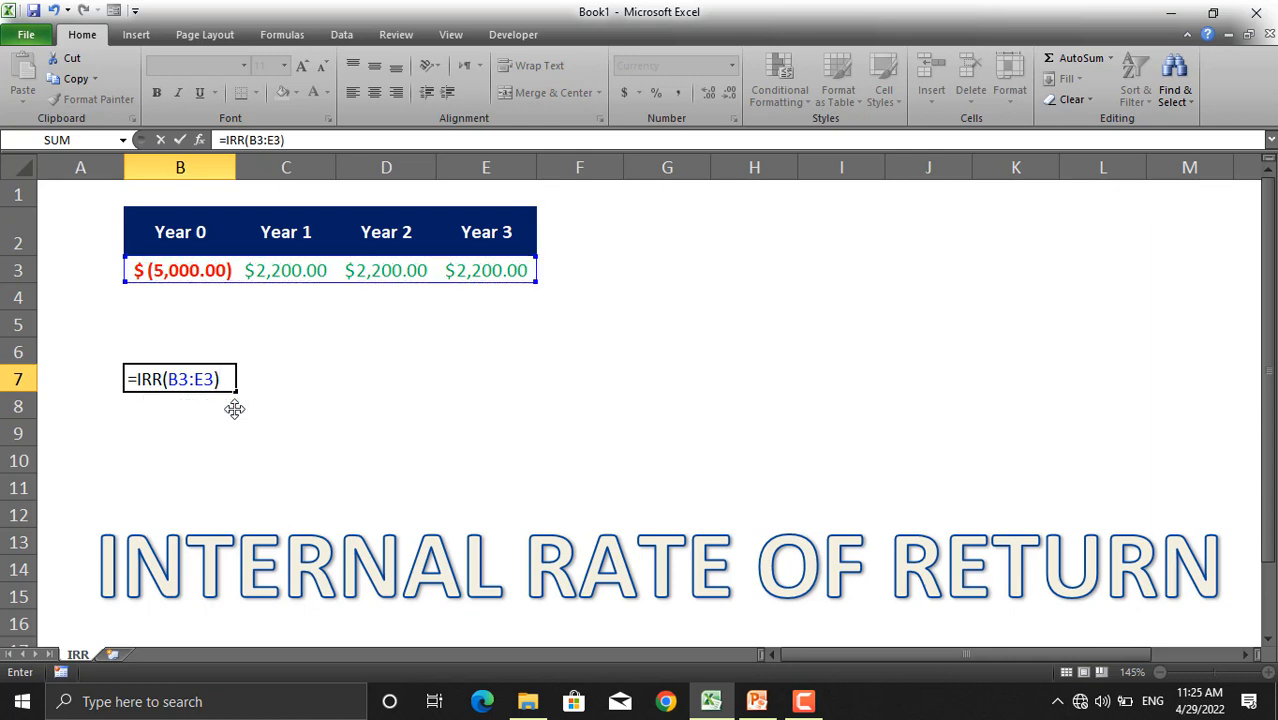
{"action": "key", "text": "Enter"}
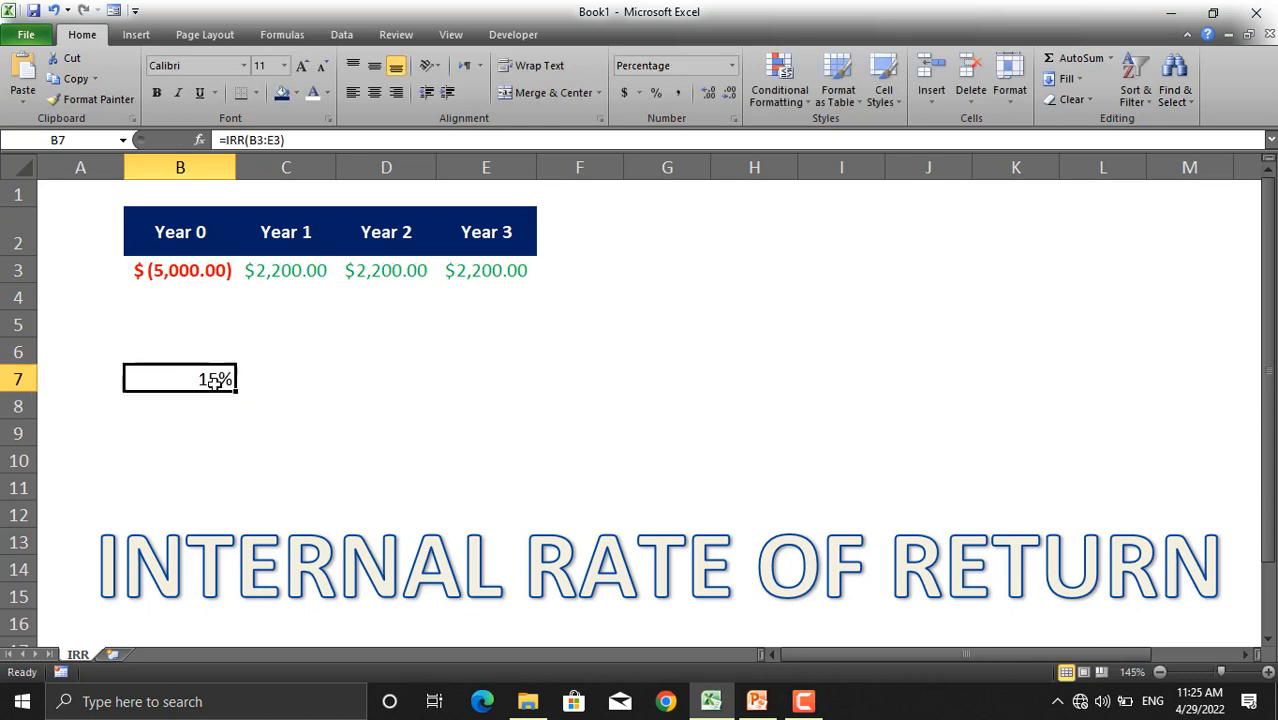
{"action": "mouse_move", "coordinate": [288, 392]}
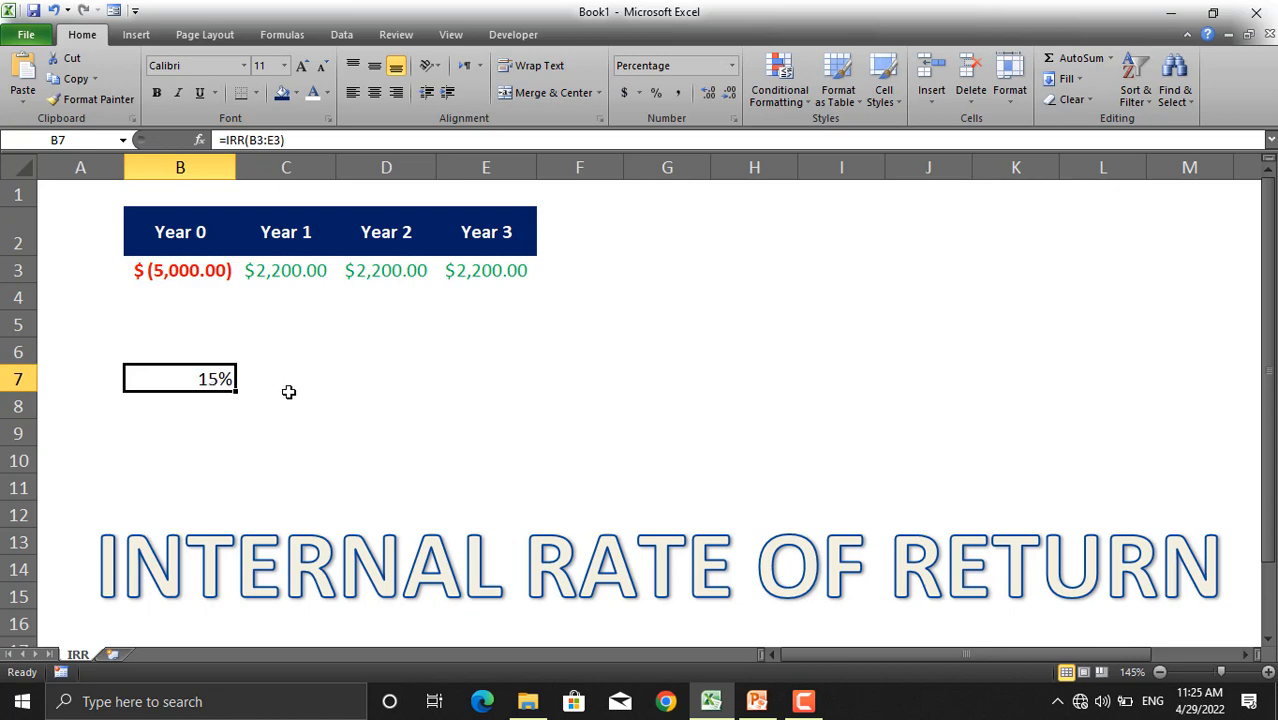
{"action": "mouse_move", "coordinate": [220, 402]}
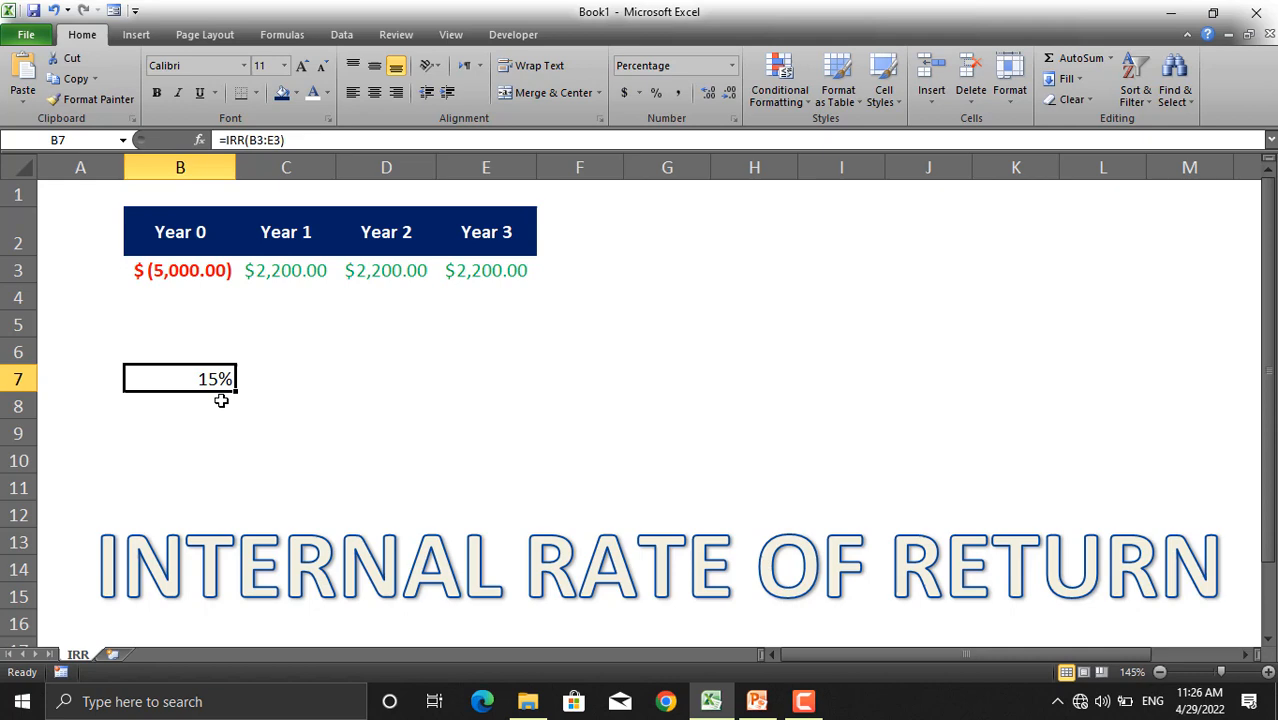
{"action": "mouse_move", "coordinate": [292, 278]}
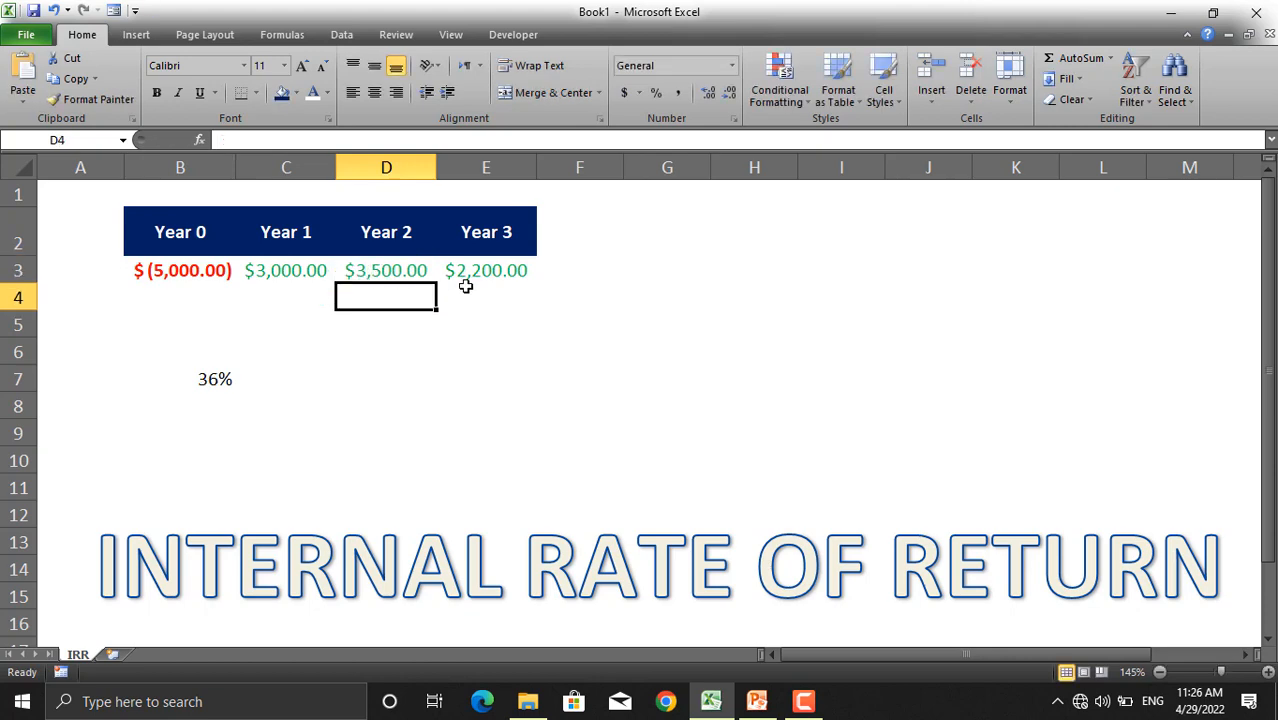
Step: Enter 4000 as the Year 3 cash flow in E3, raising B7's IRR to 46%
{"action": "type", "text": "40"}
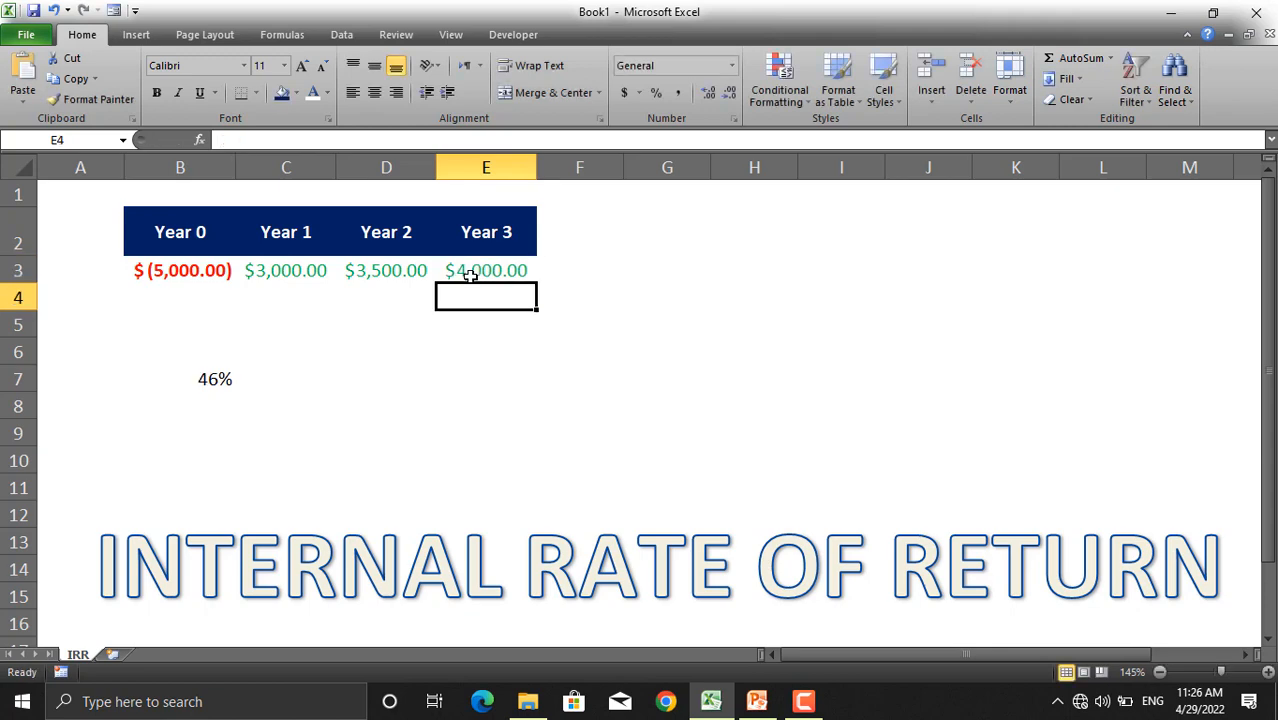
{"action": "mouse_move", "coordinate": [212, 384]}
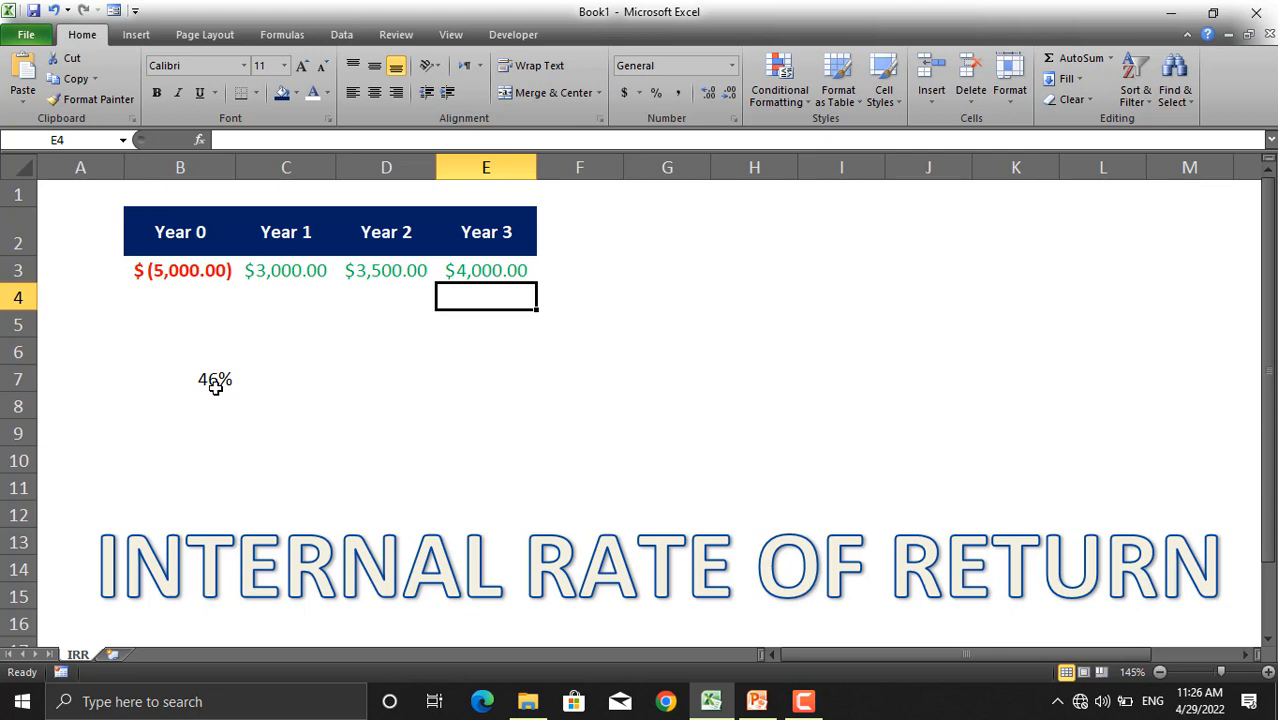
{"action": "mouse_move", "coordinate": [240, 276]}
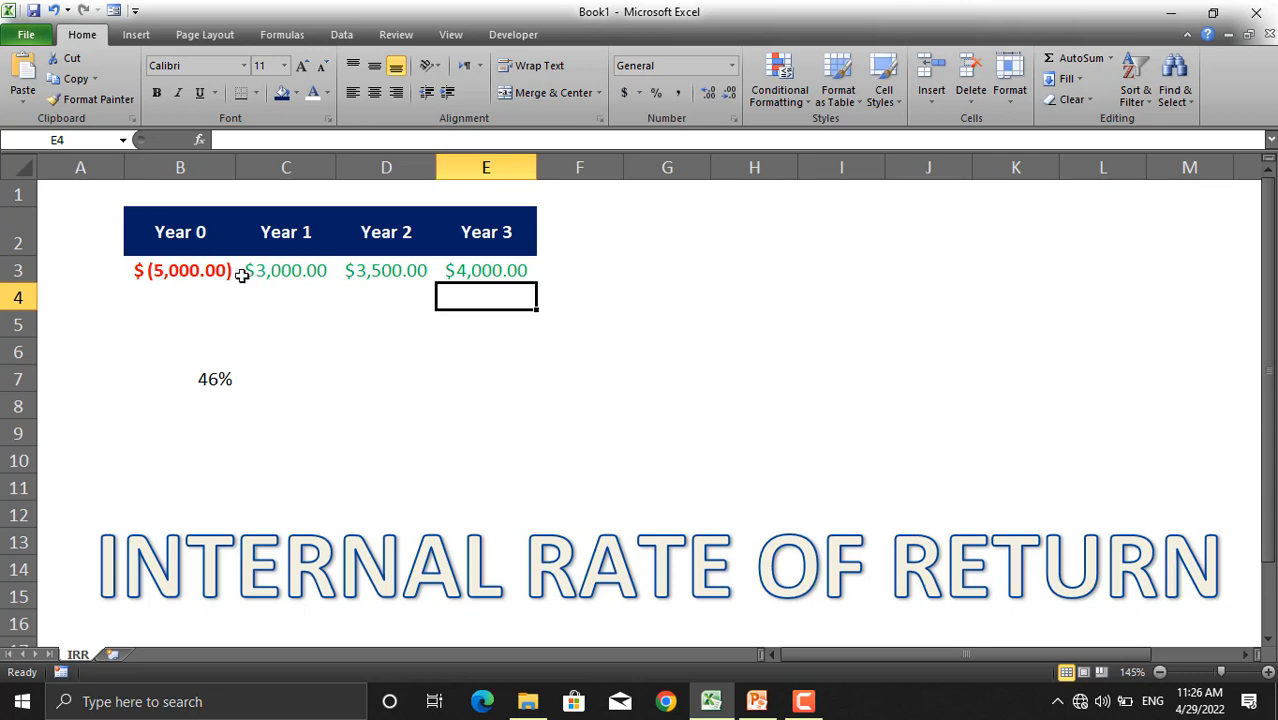
{"action": "mouse_move", "coordinate": [302, 276]}
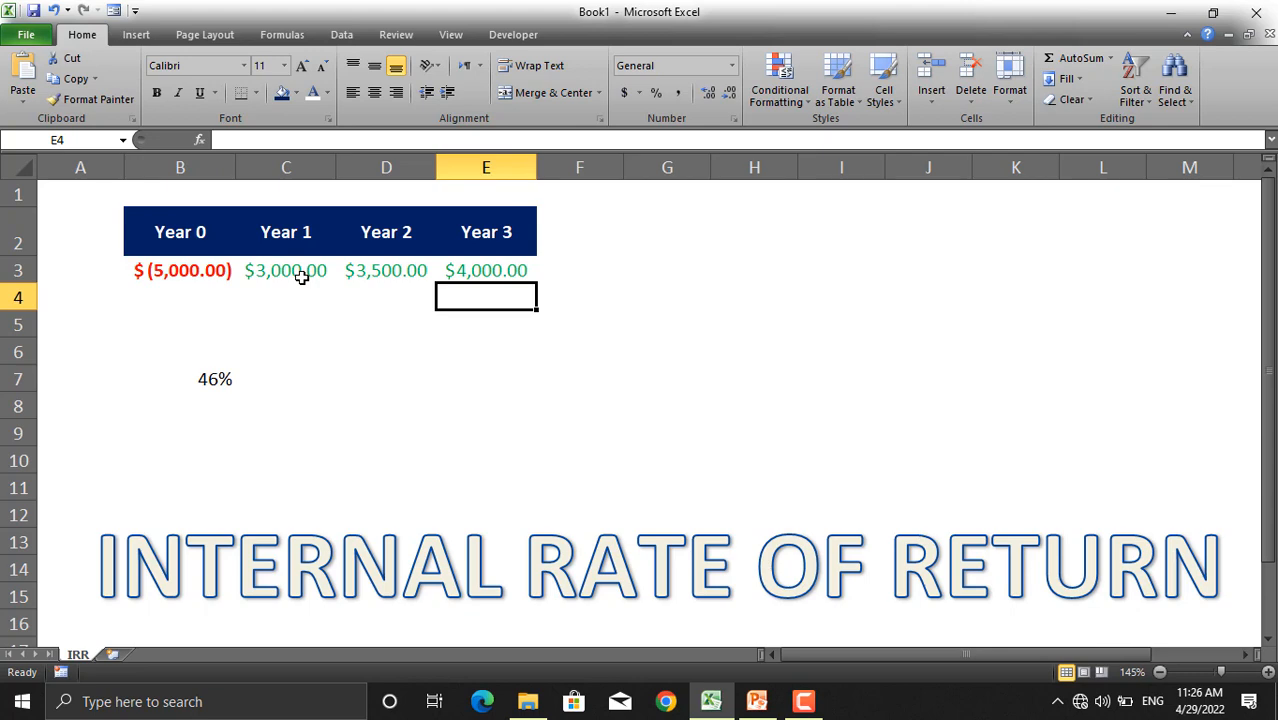